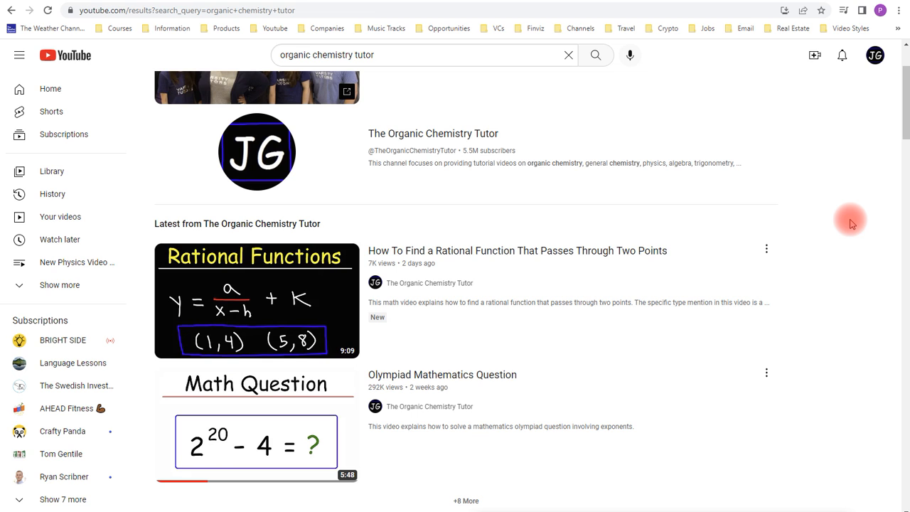
{"action": "mouse_move", "coordinate": [708, 177]}
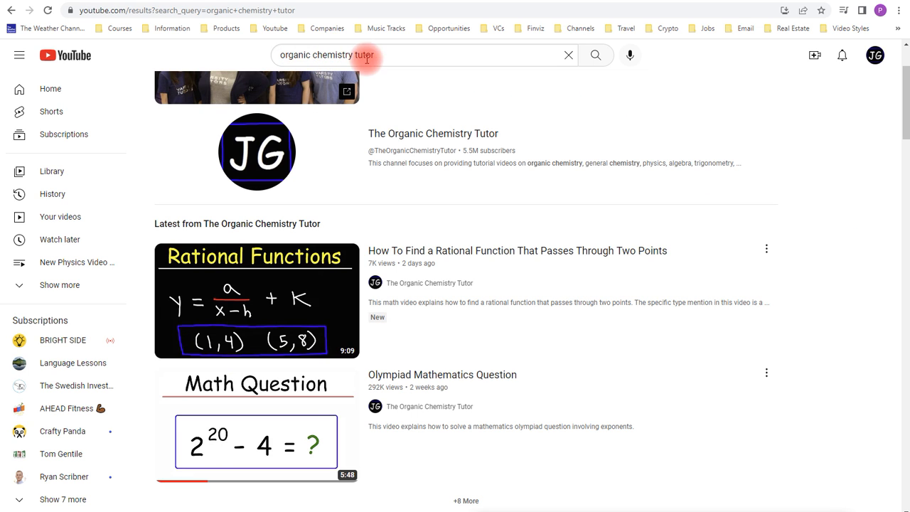
{"action": "mouse_move", "coordinate": [256, 151]}
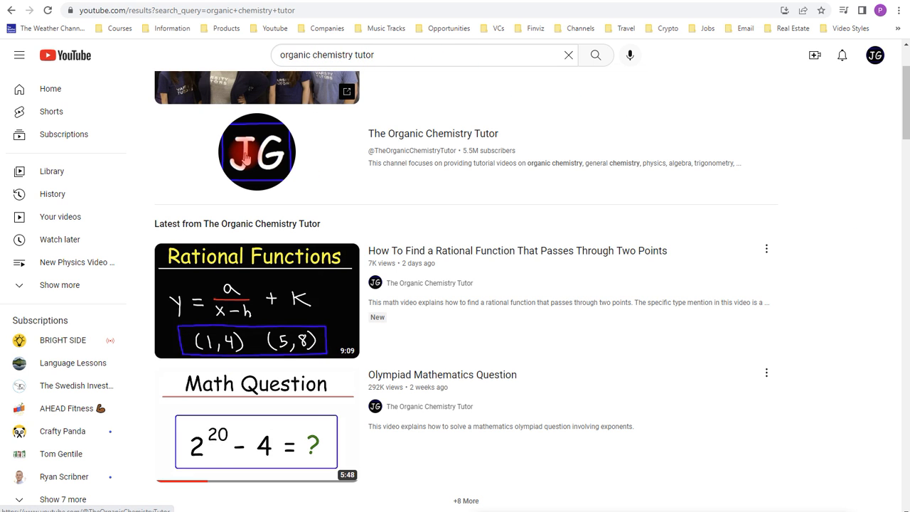
- Reach the channel's Community posts and browse down to the Calculus 1 and 2 final exam reviews
{"action": "left_click", "coordinate": [256, 152]}
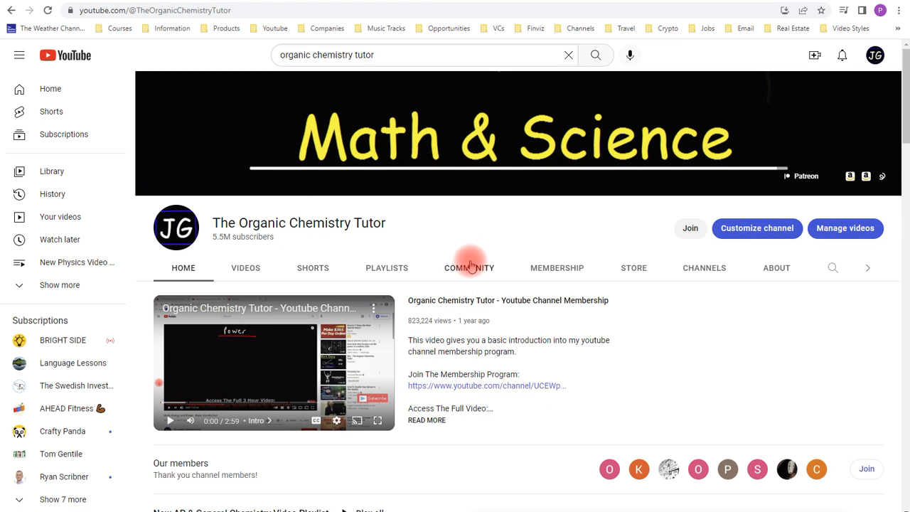
{"action": "left_click", "coordinate": [470, 268]}
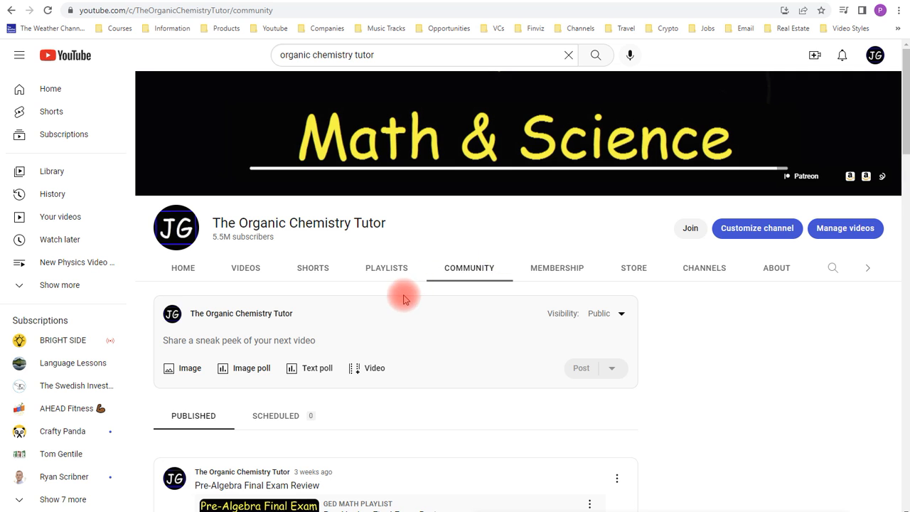
{"action": "scroll", "scroll_direction": "down", "scroll_amount": 3}
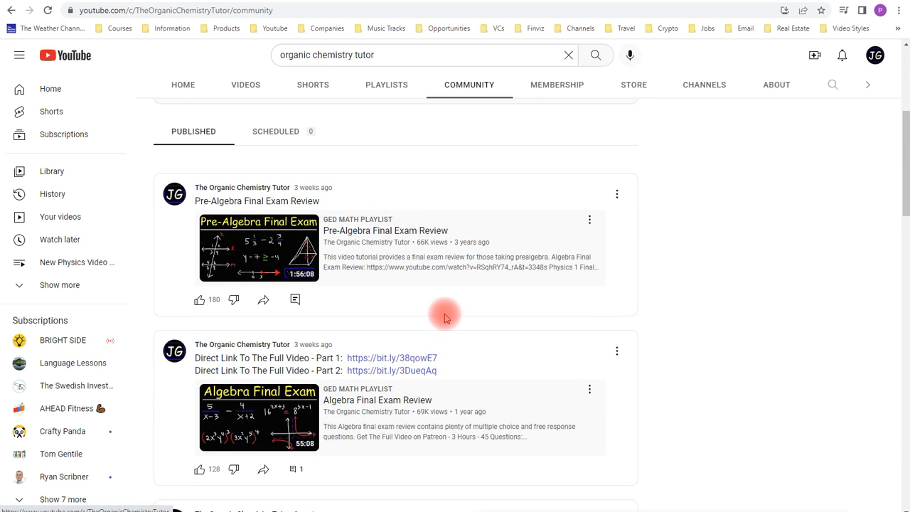
{"action": "scroll", "scroll_direction": "down", "scroll_amount": 3}
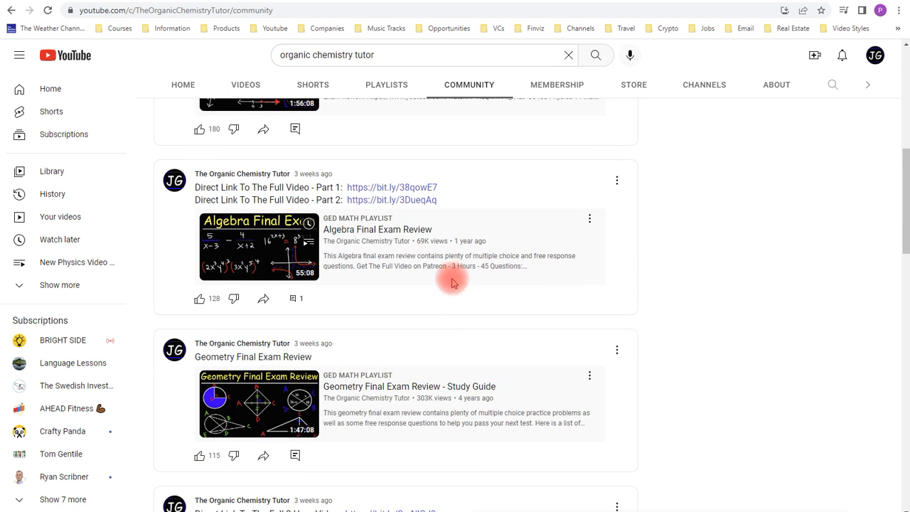
{"action": "scroll", "scroll_direction": "down", "scroll_amount": 3}
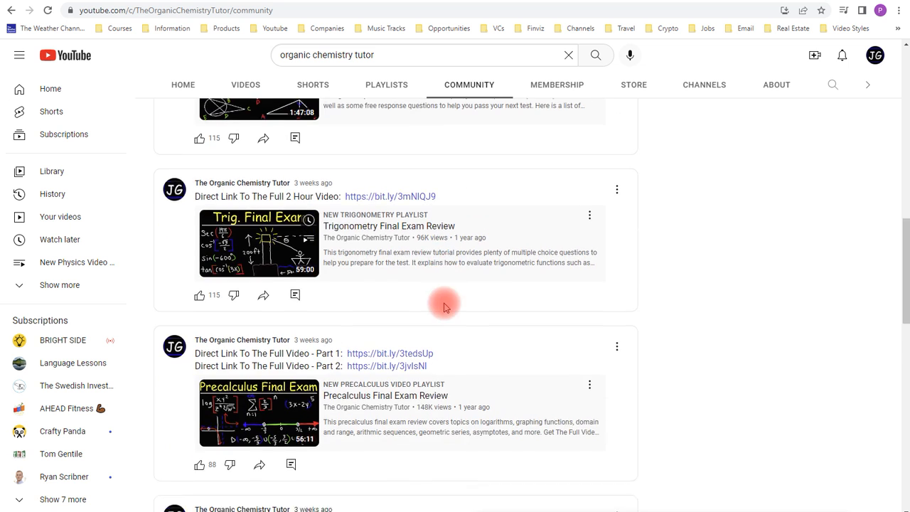
{"action": "scroll", "scroll_direction": "down", "scroll_amount": 3}
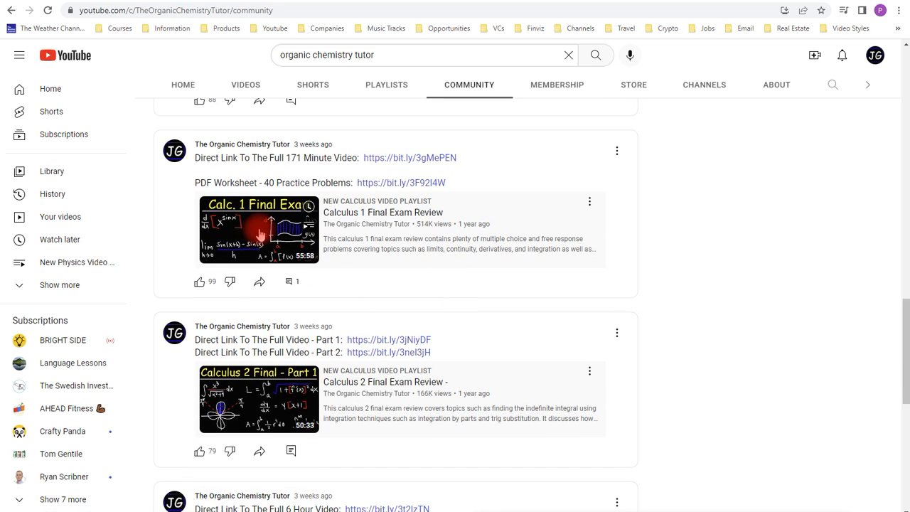
- Play the Calculus 1 Final Exam Review and reveal its expanded description with full-video links
{"action": "left_click", "coordinate": [259, 231]}
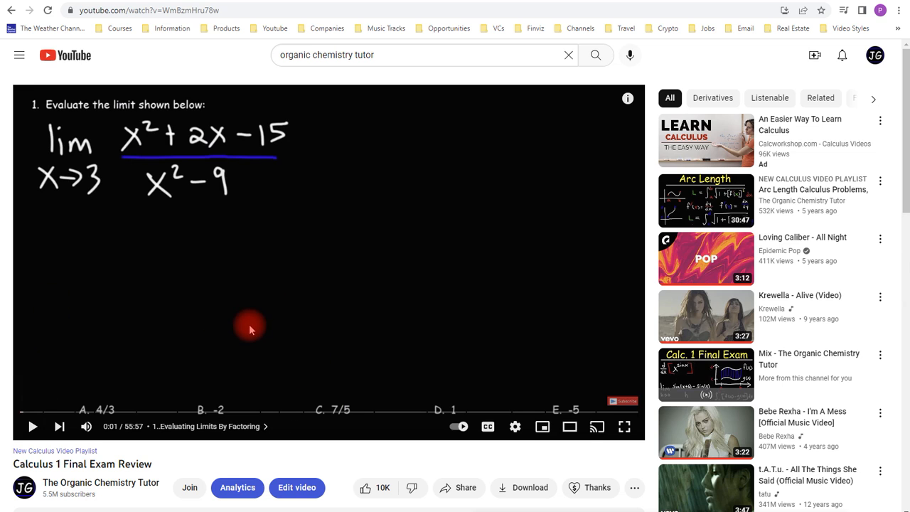
{"action": "mouse_move", "coordinate": [145, 427]}
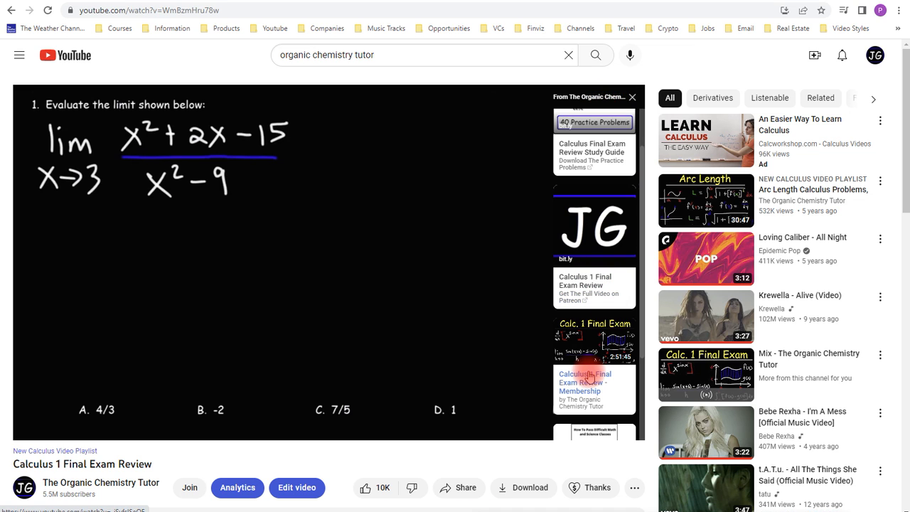
{"action": "scroll", "scroll_direction": "down", "scroll_amount": 3}
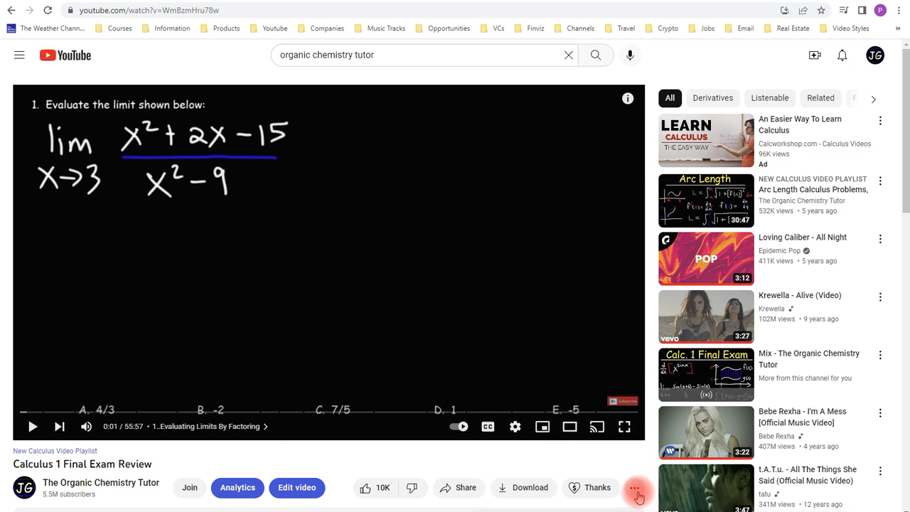
{"action": "scroll", "scroll_direction": "down", "scroll_amount": 3}
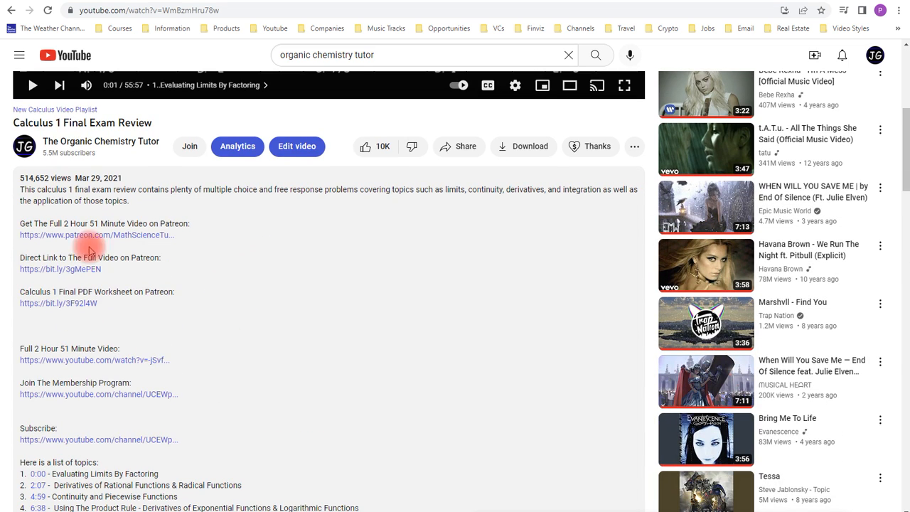
{"action": "mouse_move", "coordinate": [210, 239]}
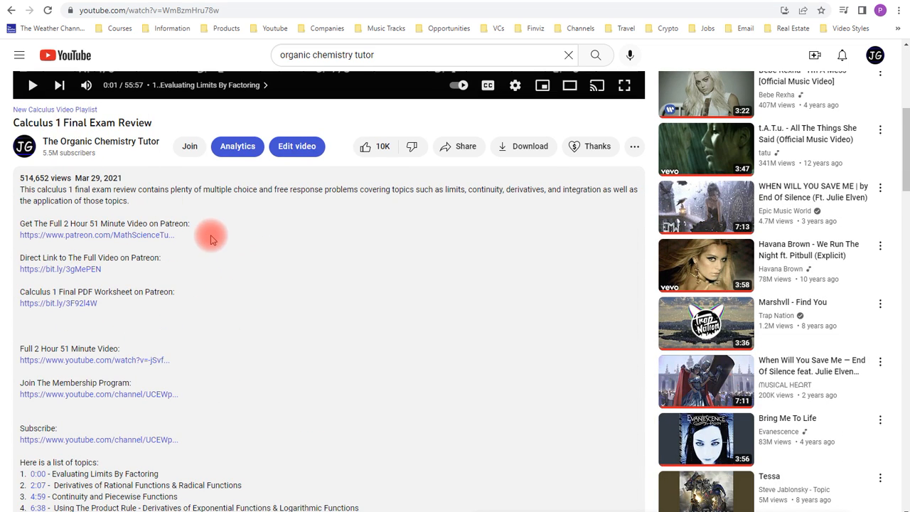
- Go back to the Community posts and browse down to the Pre-Algebra and Algebra final exam reviews
{"action": "left_click", "coordinate": [100, 141]}
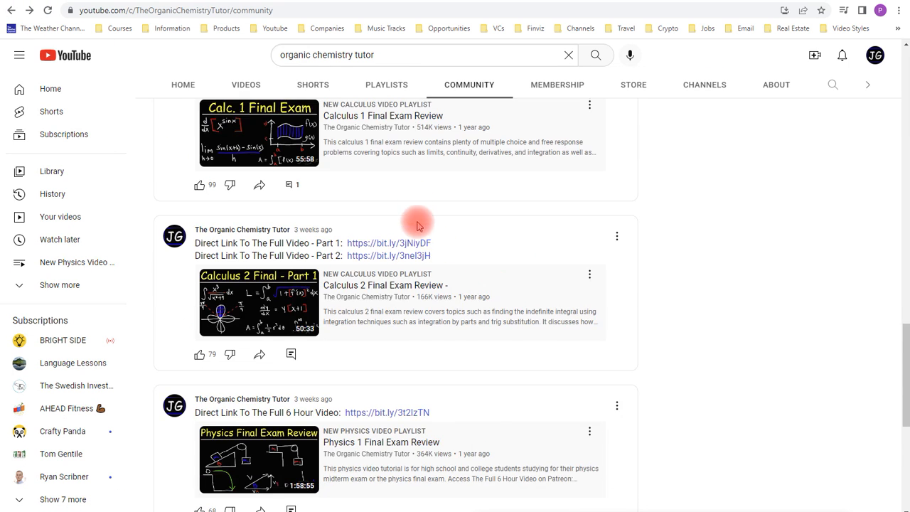
{"action": "scroll", "scroll_direction": "down", "scroll_amount": 3}
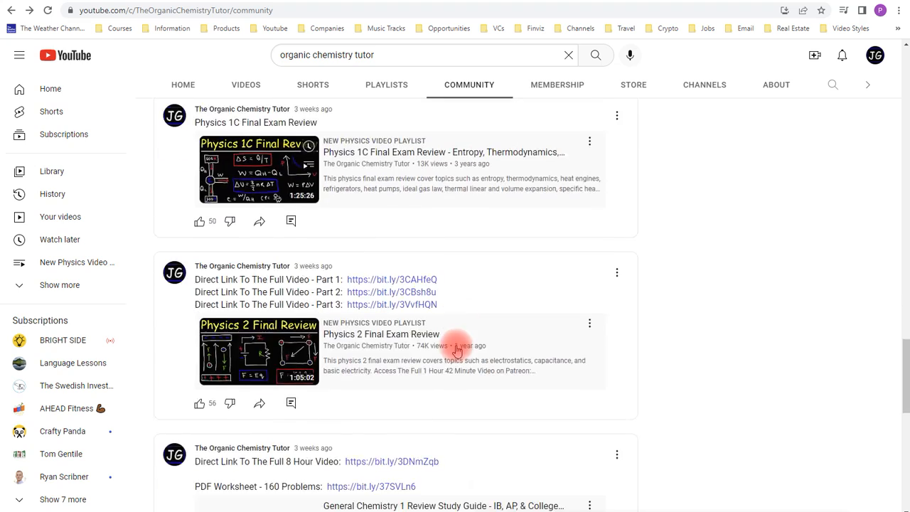
{"action": "scroll", "scroll_direction": "down", "scroll_amount": 3}
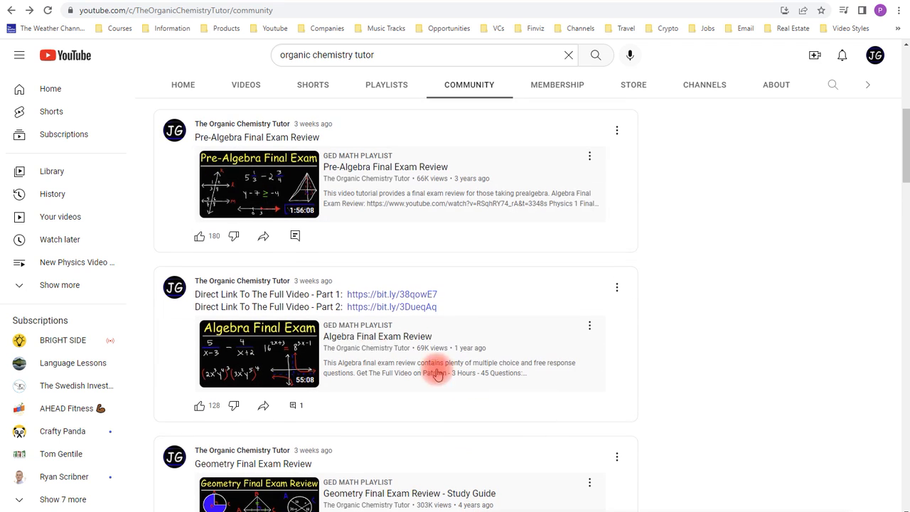
{"action": "mouse_move", "coordinate": [520, 350]}
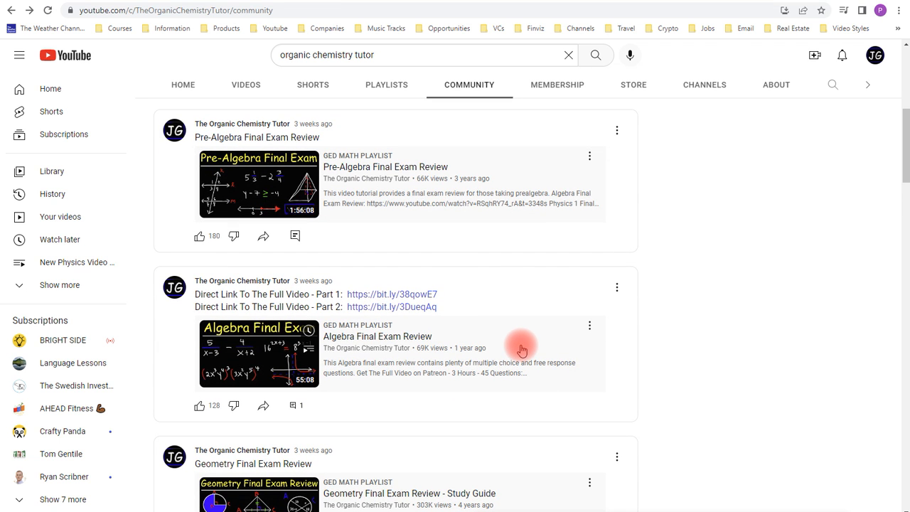